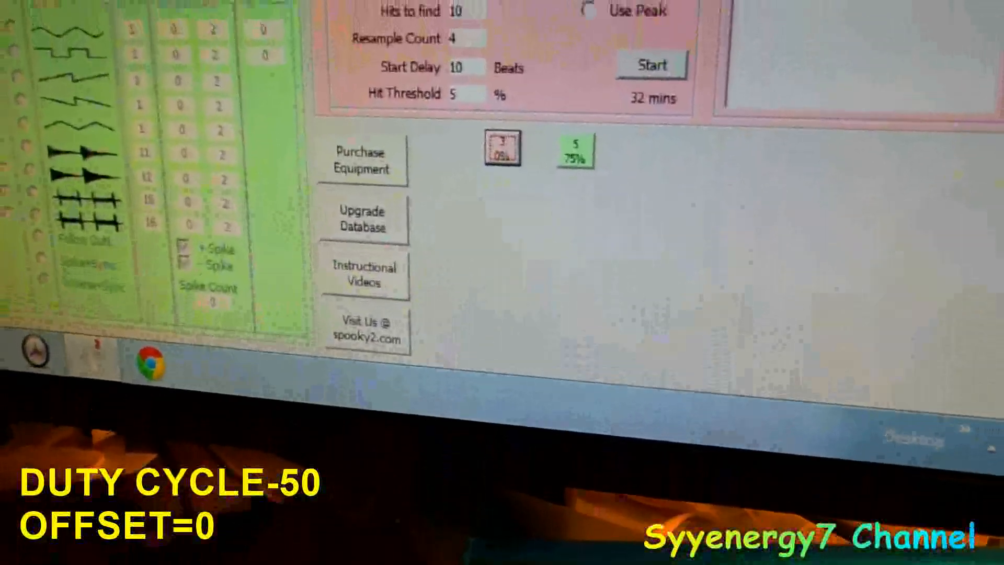
Step: Inspect the Output panel: Out 1 square 50% 7V, Out 2 Inverse+Sync 50% 7V
left_click(651, 65)
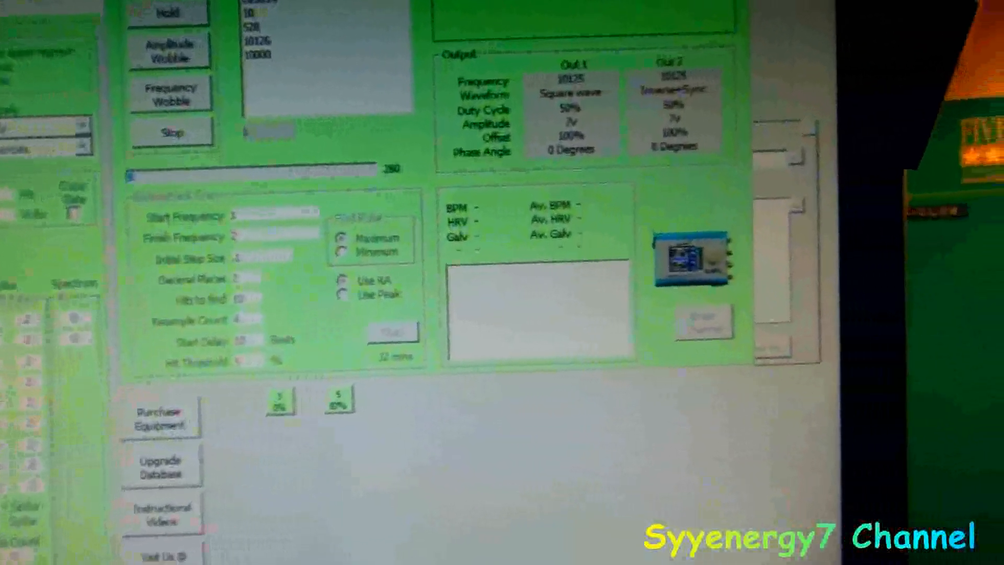
scroll("down", 3)
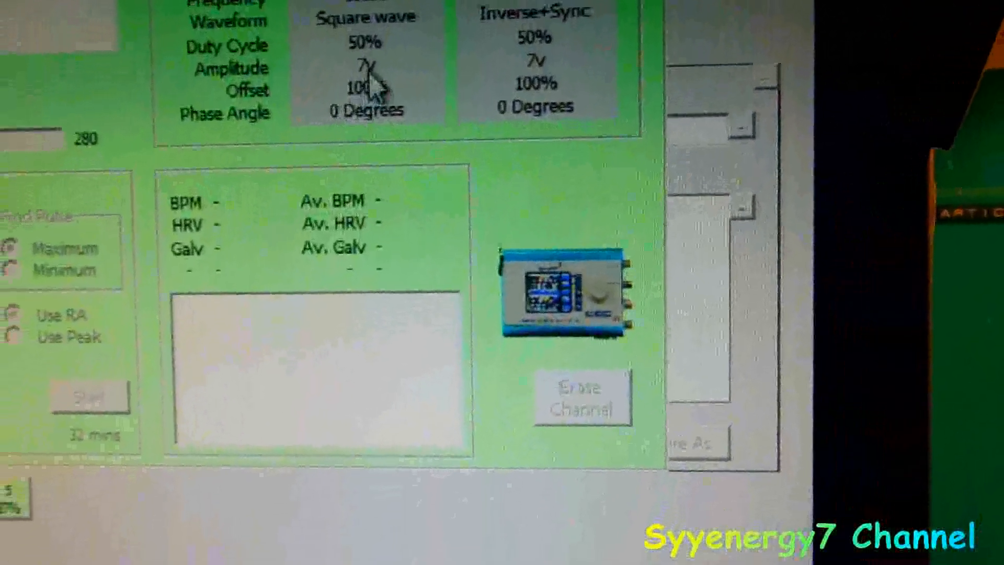